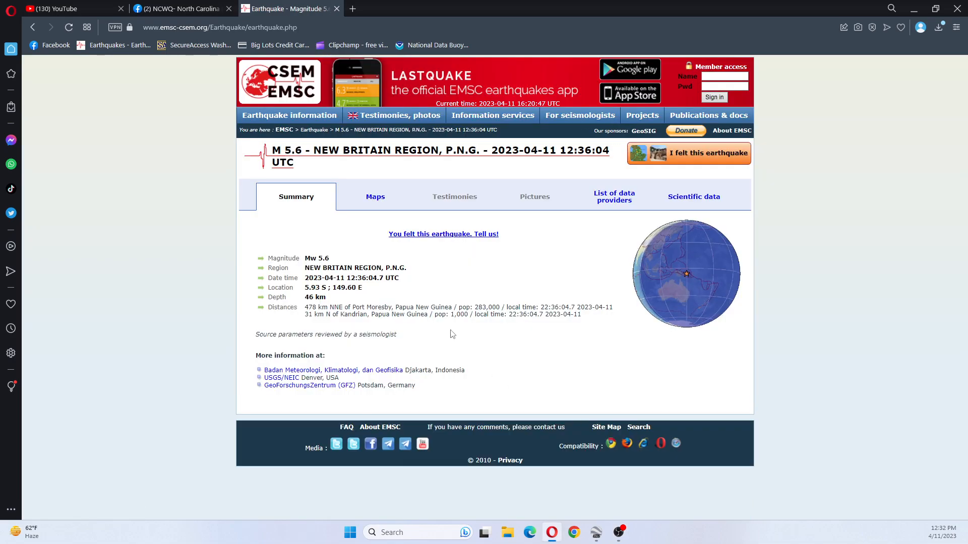
# - Select and copy the quake's location coordinates, 5.93 S ; 149.60 E, from the EMSC page
pyautogui.doubleClick(325, 288)
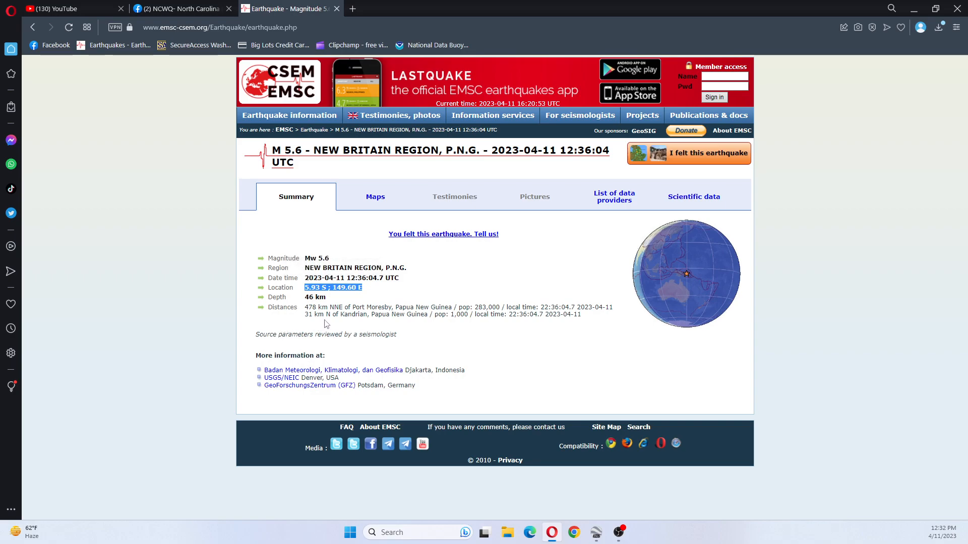
pyautogui.moveTo(357, 323)
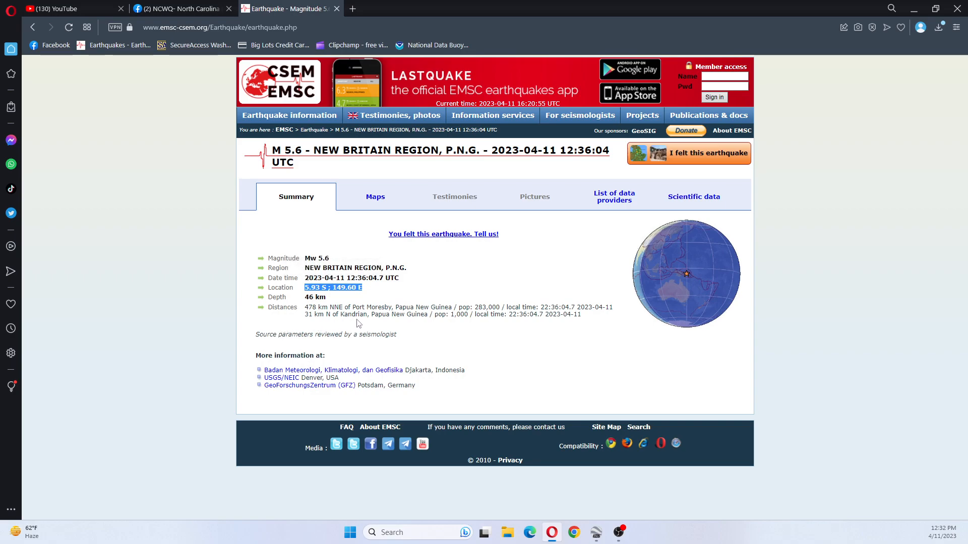
pyautogui.moveTo(595, 531)
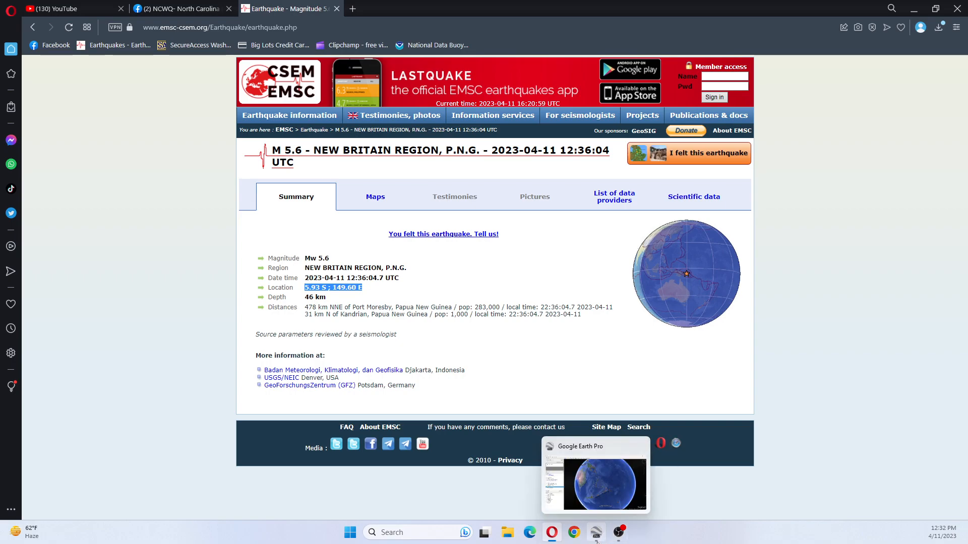
# - Search the pasted coordinates 5.93 S 149.60 E in Google Earth Pro to fly there
pyautogui.click(595, 481)
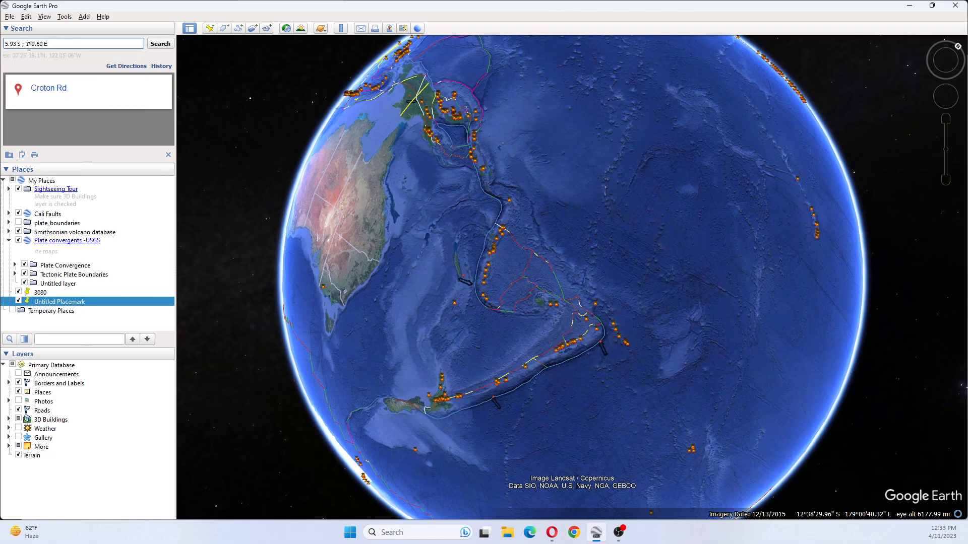
pyautogui.click(160, 44)
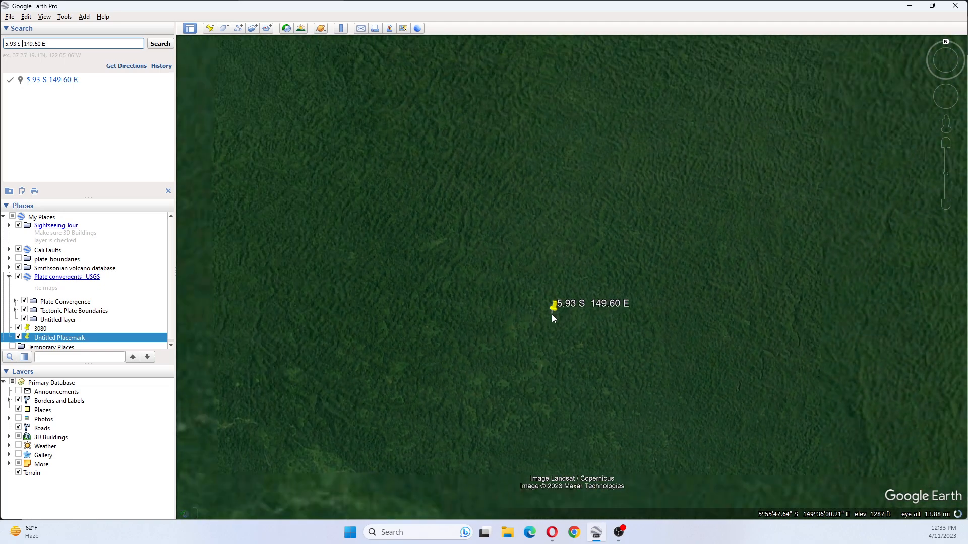
# - Zoom out from the placemark until New Britain's coastline and volcano icons appear
pyautogui.scroll(-3)
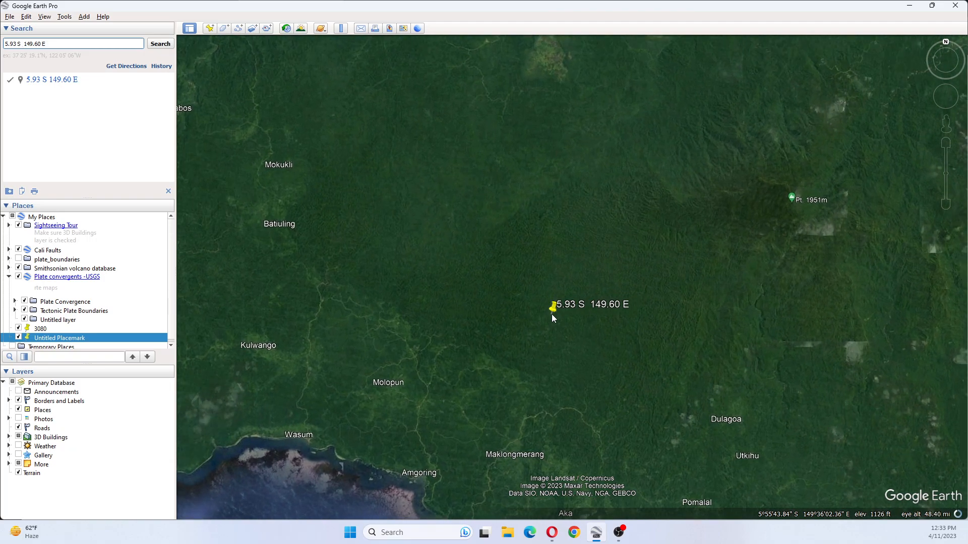
pyautogui.scroll(-3)
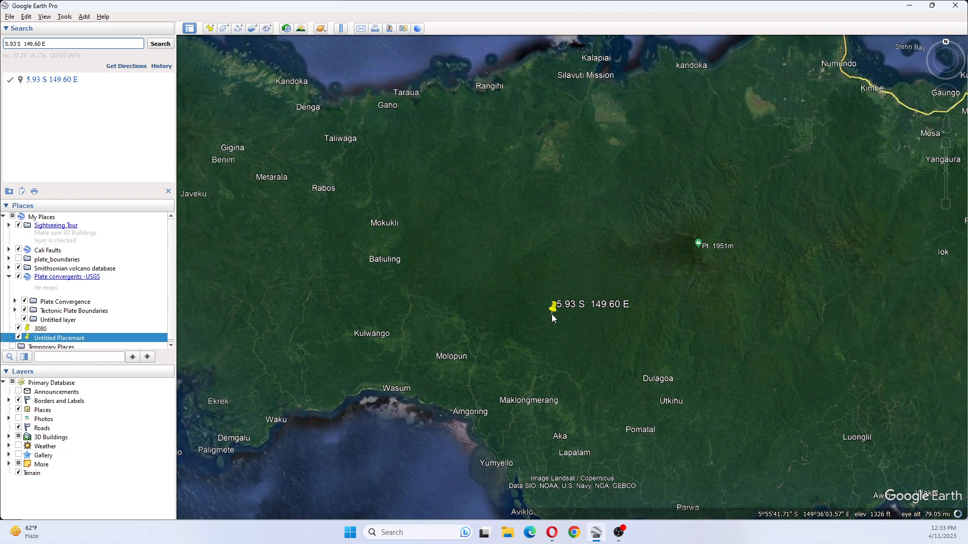
pyautogui.scroll(-3)
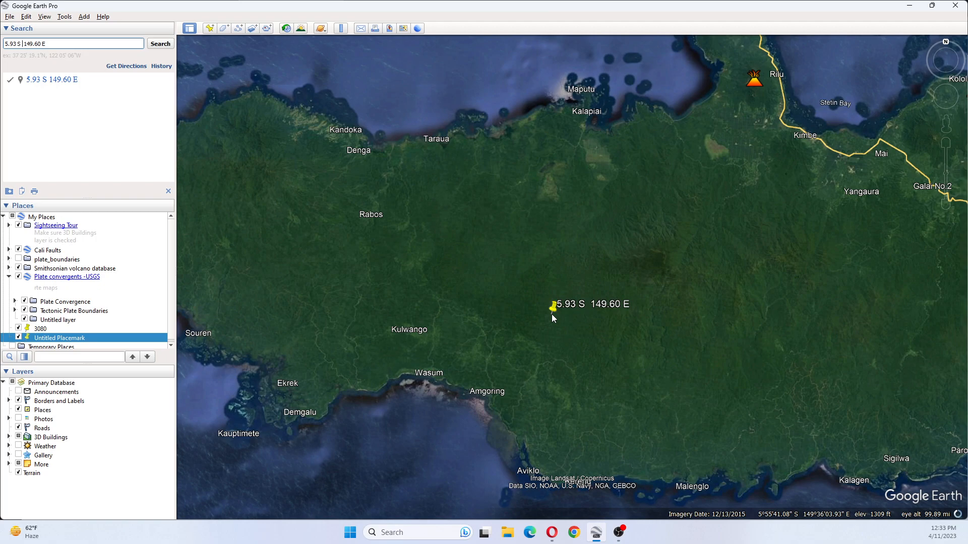
pyautogui.scroll(-3)
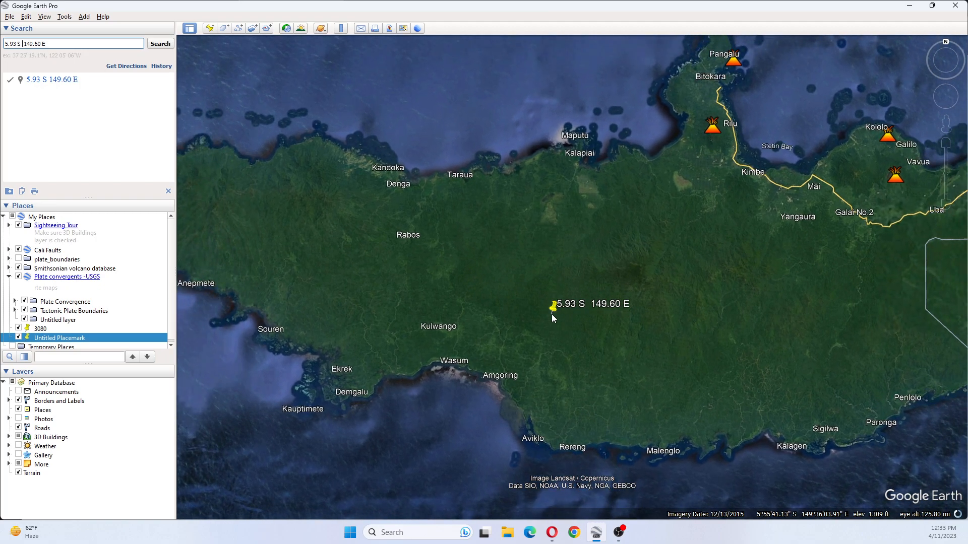
pyautogui.scroll(-3)
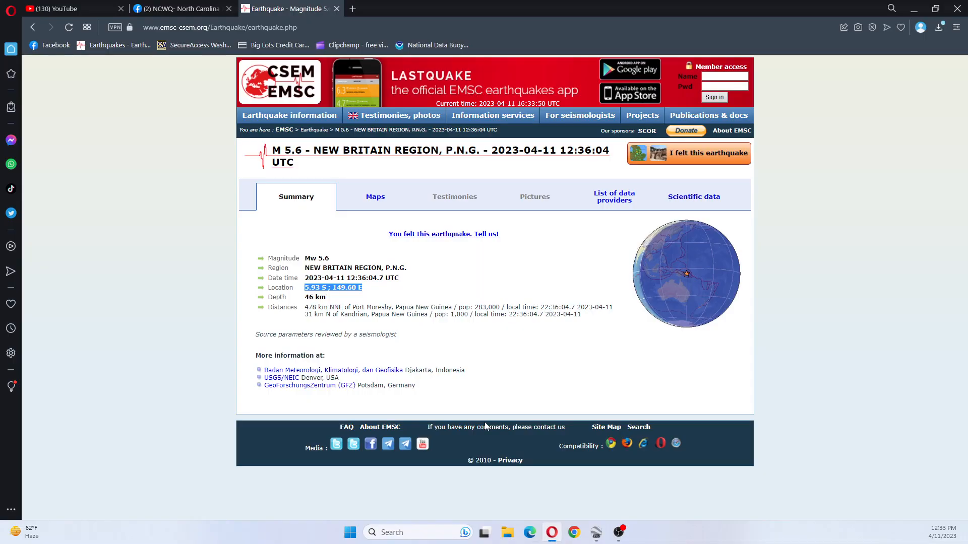
pyautogui.moveTo(363, 326)
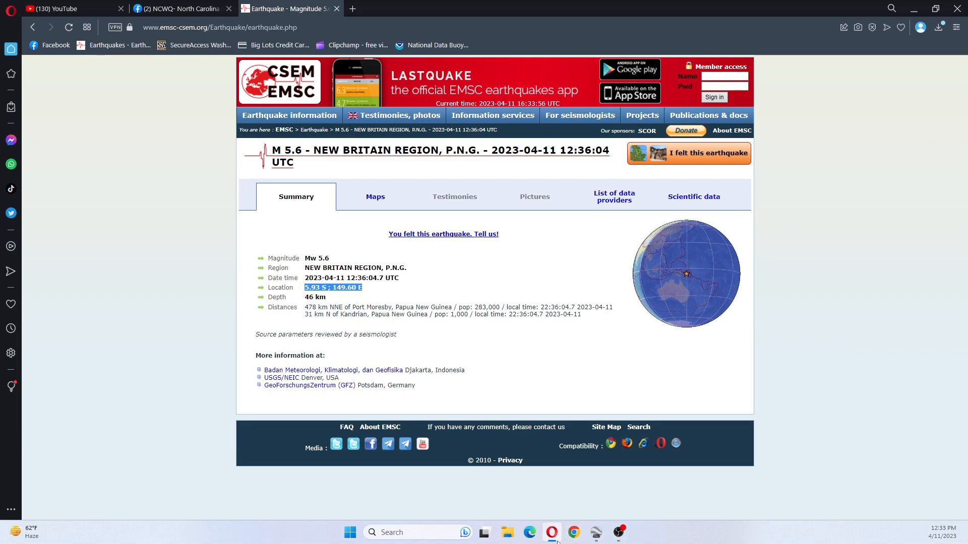
pyautogui.moveTo(595, 533)
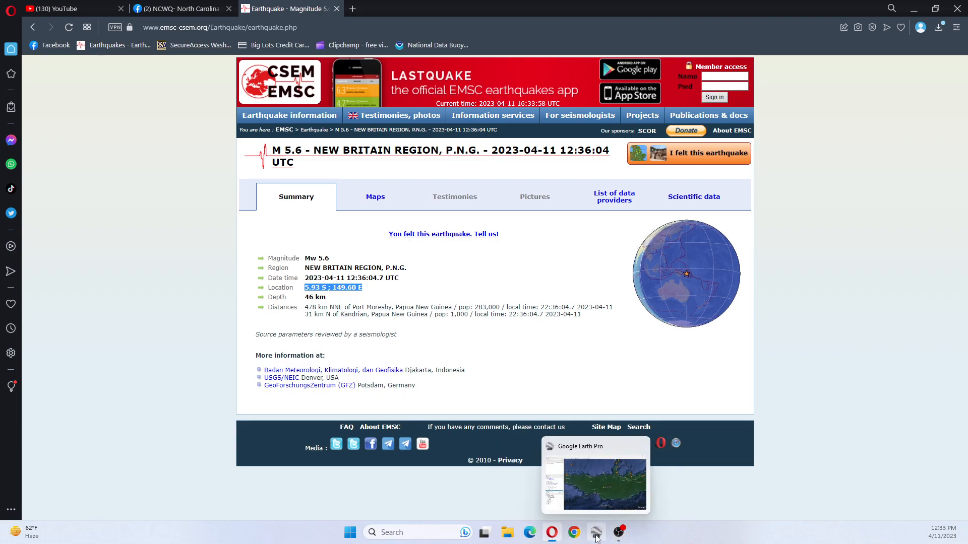
# - Return to Google Earth Pro's wider view of the placemark among New Britain's volcanoes
pyautogui.click(594, 475)
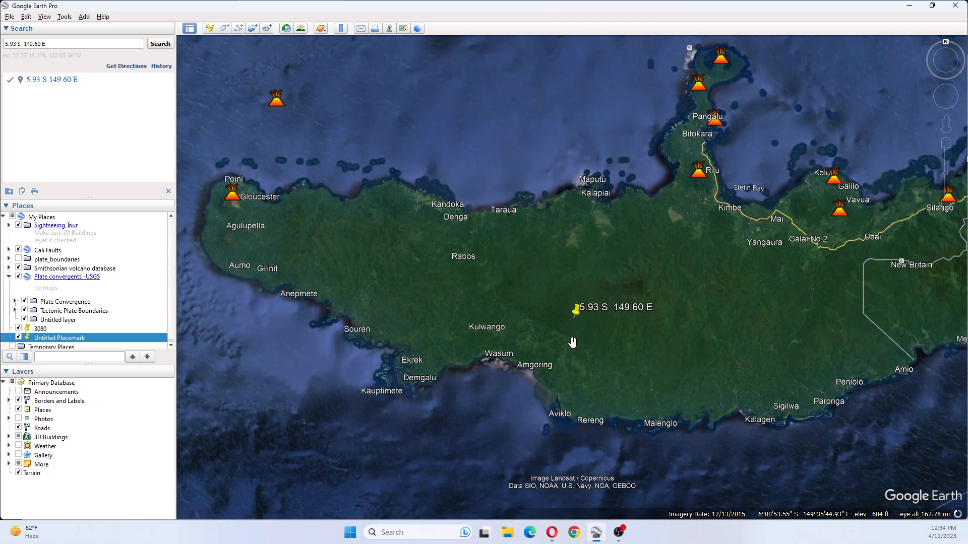
# - Zoom out and identify the southern Subduction Zone and Bismarck Sea Oceanic Transform Fault boundaries
pyautogui.scroll(-3)
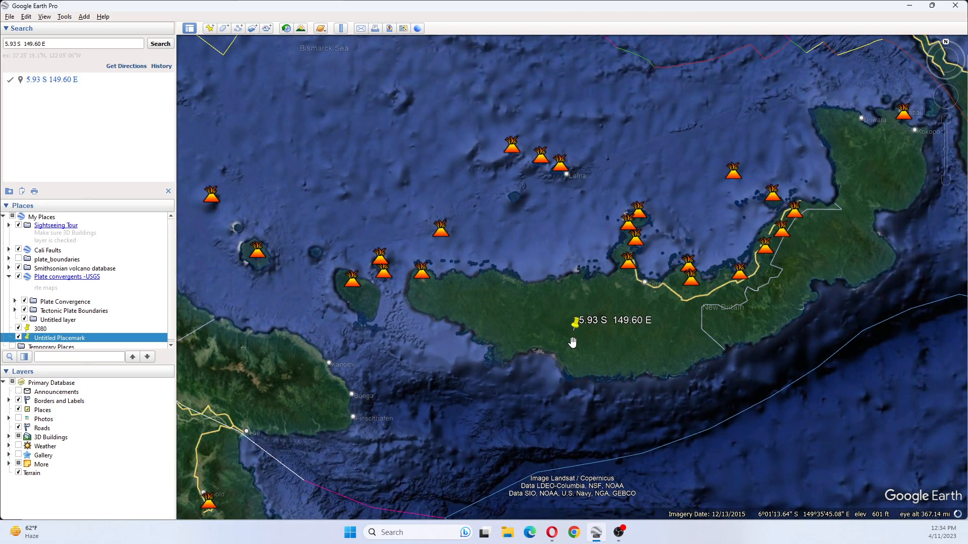
pyautogui.click(614, 432)
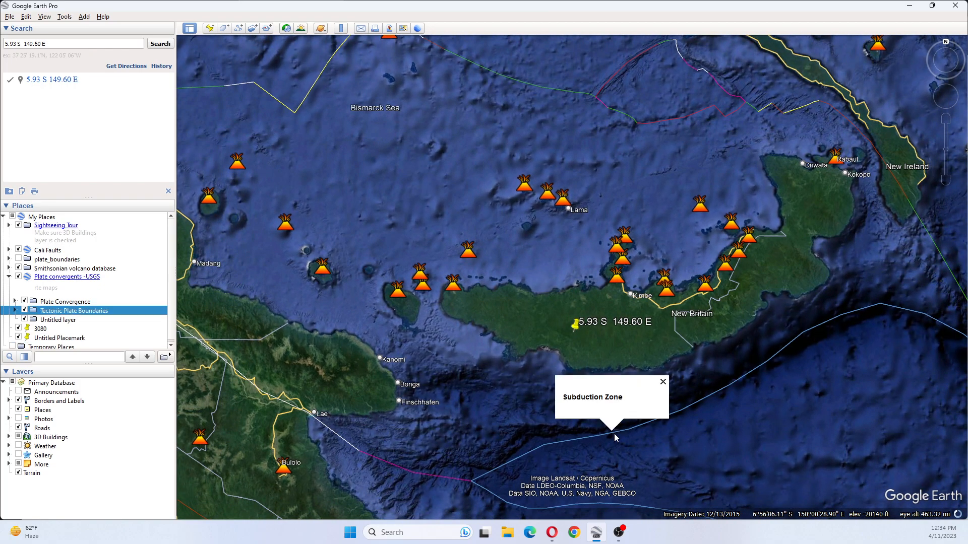
pyautogui.click(663, 382)
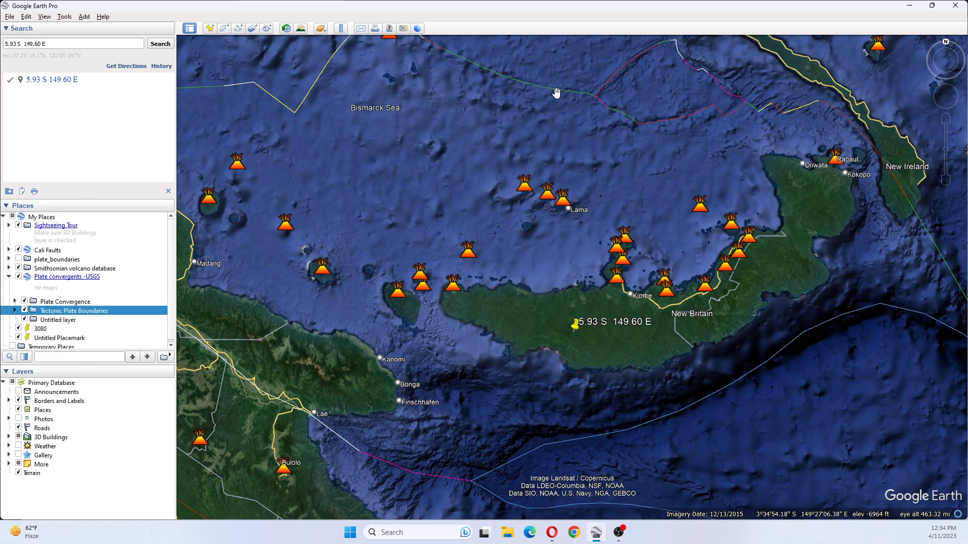
pyautogui.click(536, 93)
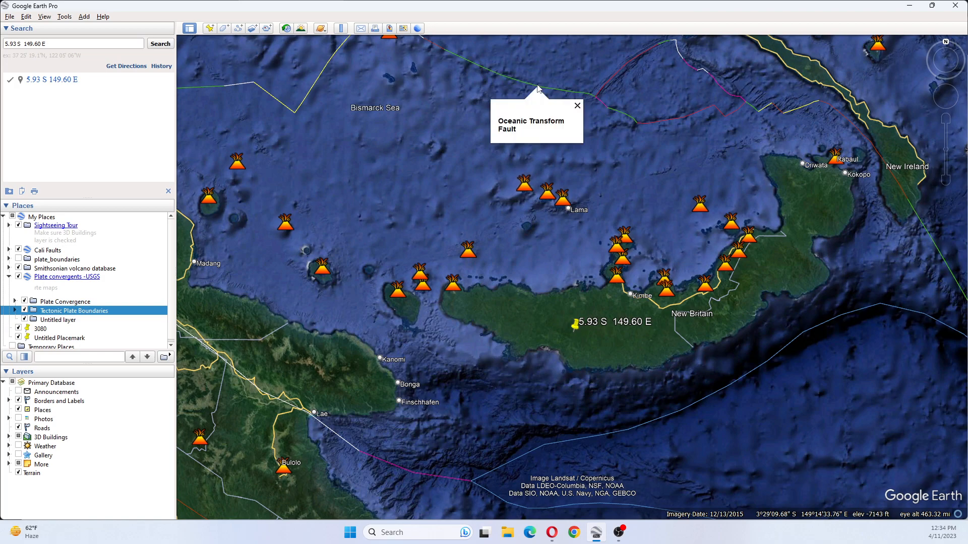
pyautogui.moveTo(537, 262)
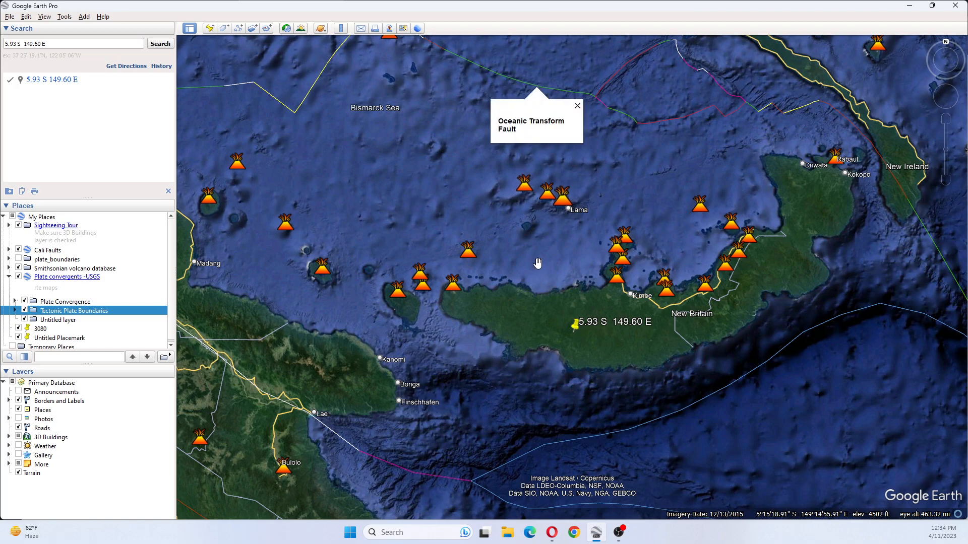
pyautogui.click(577, 105)
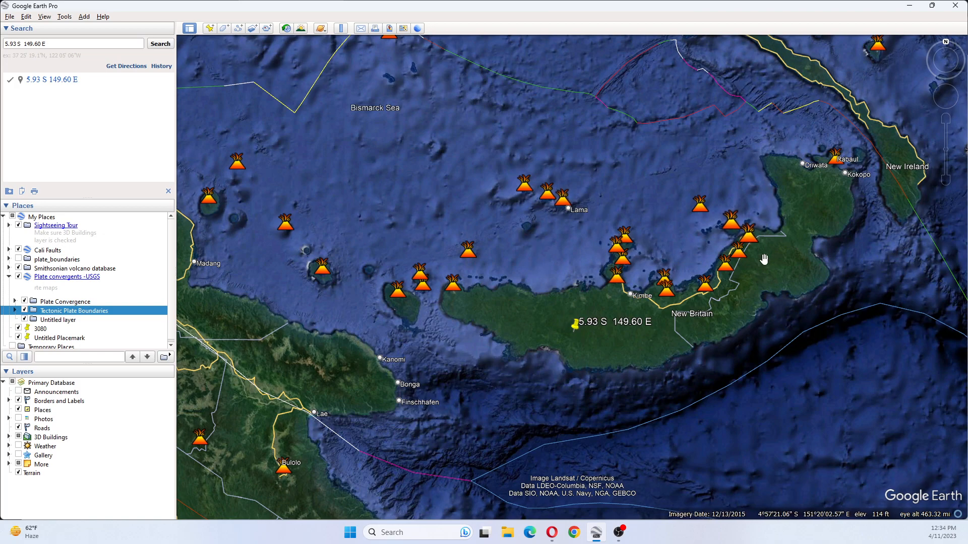
pyautogui.moveTo(762, 264)
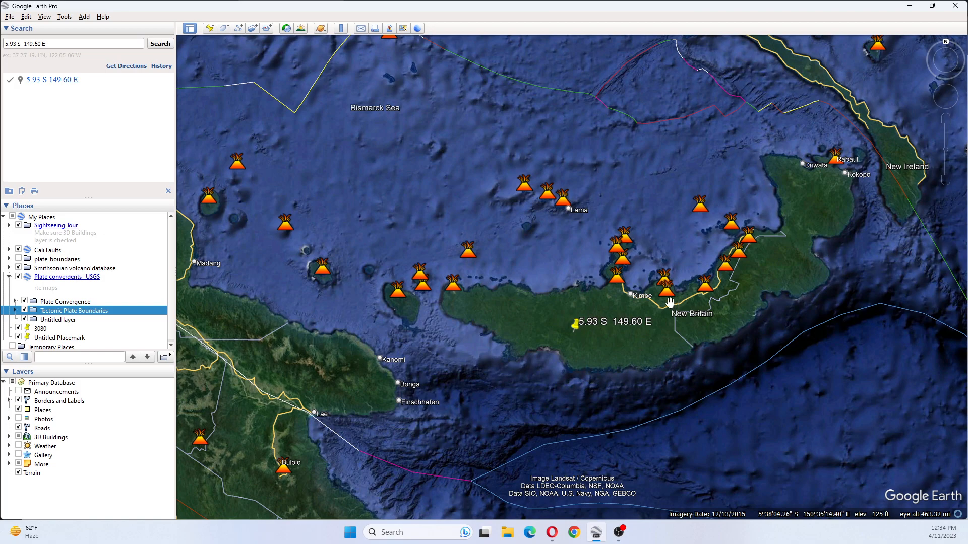
pyautogui.moveTo(680, 344)
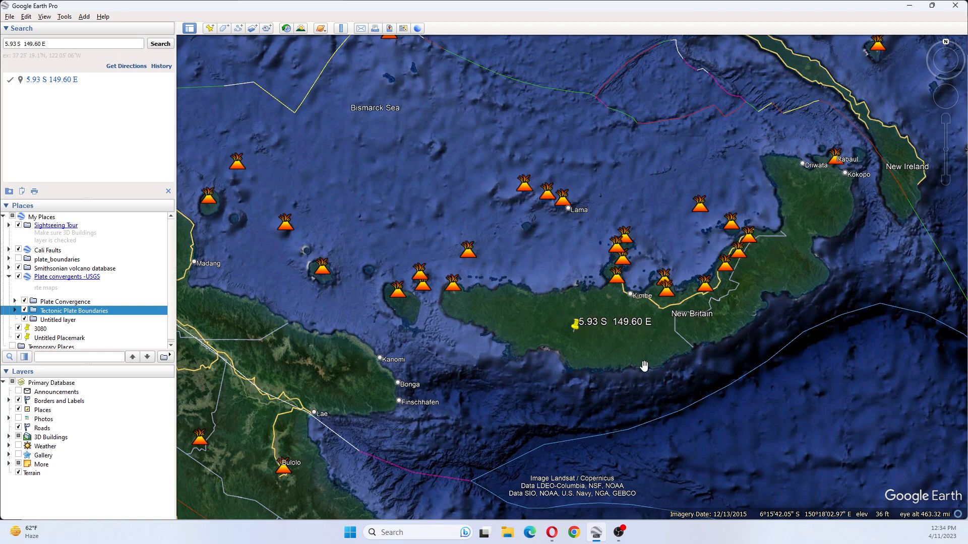
pyautogui.moveTo(817, 313)
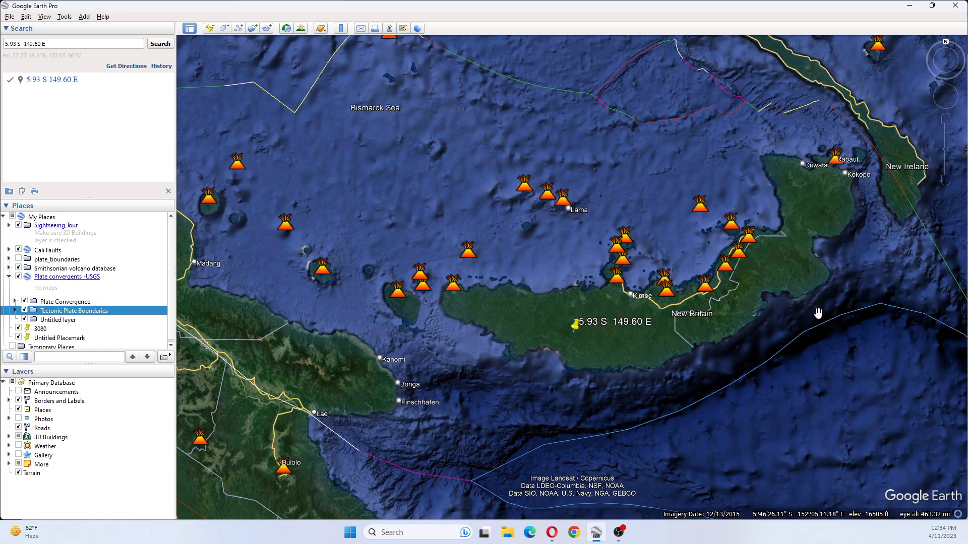